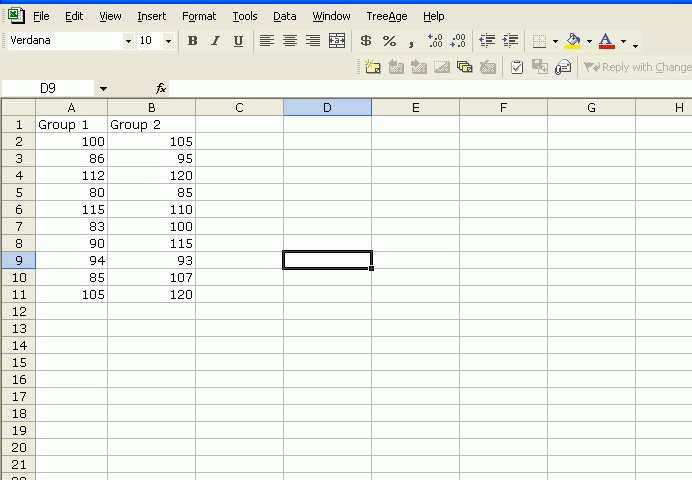
mouse_move(552, 238)
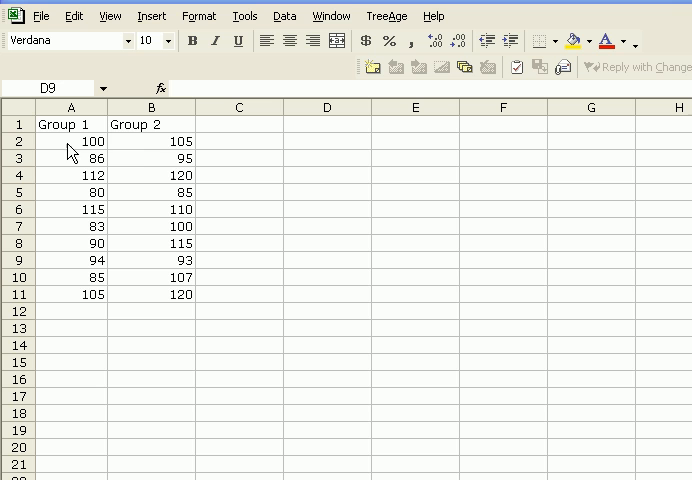
mouse_move(324, 214)
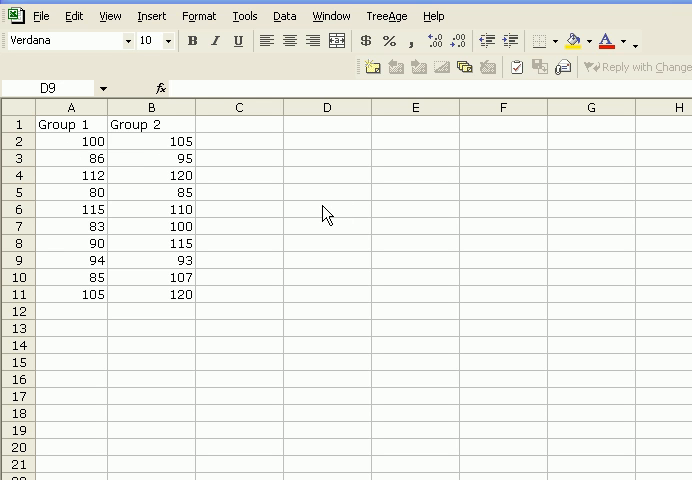
mouse_move(274, 176)
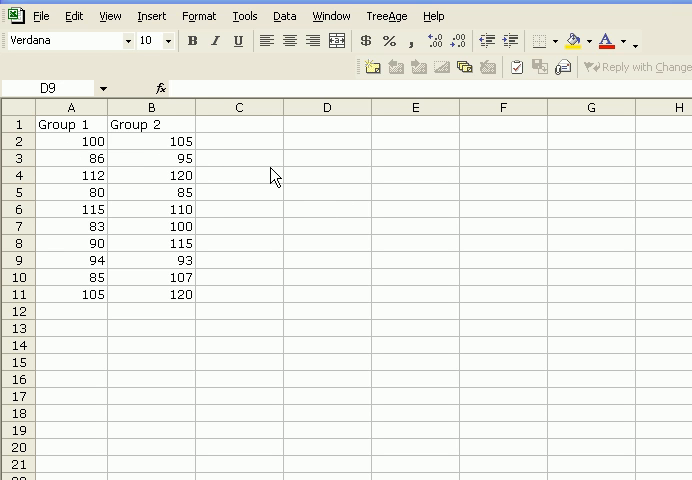
mouse_move(118, 148)
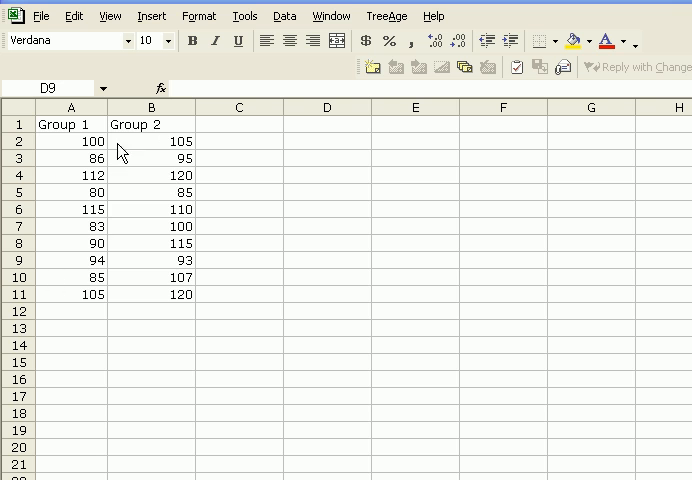
mouse_move(262, 250)
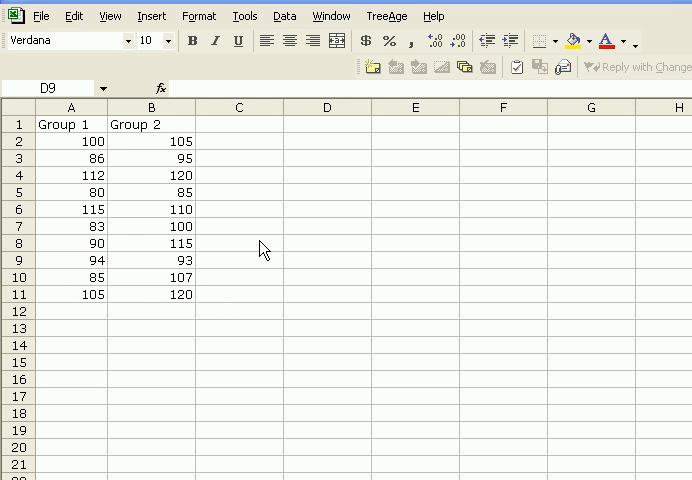
mouse_move(84, 140)
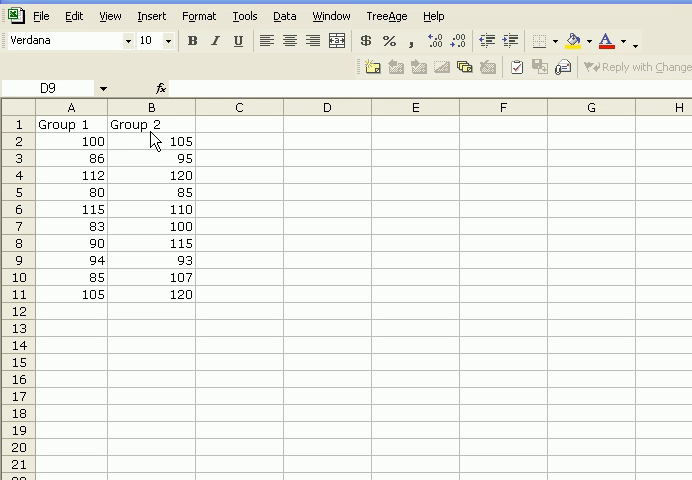
mouse_move(82, 300)
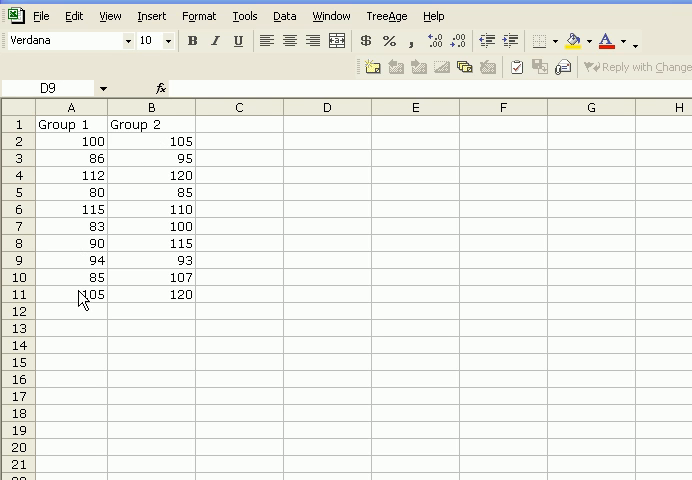
mouse_move(82, 314)
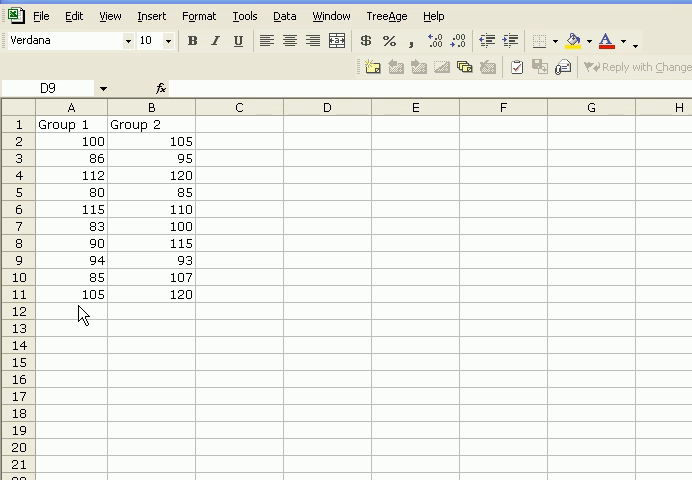
mouse_move(200, 330)
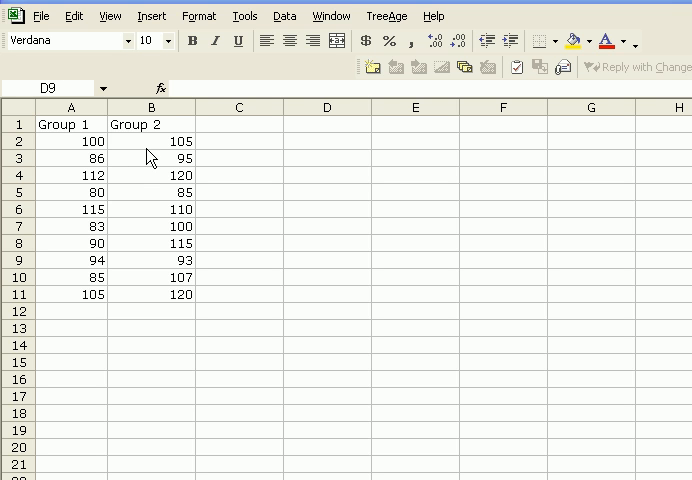
mouse_move(168, 144)
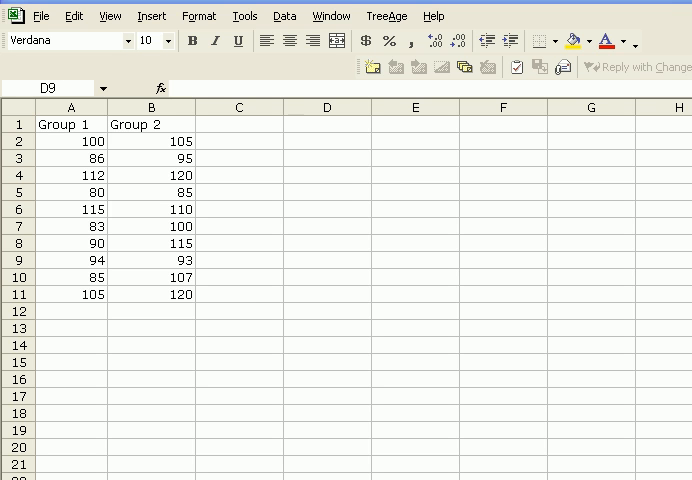
Start the t-Test: Two-Sample Assuming Unequal Variances from Data Analysis, with C2 selected
left_click(328, 272)
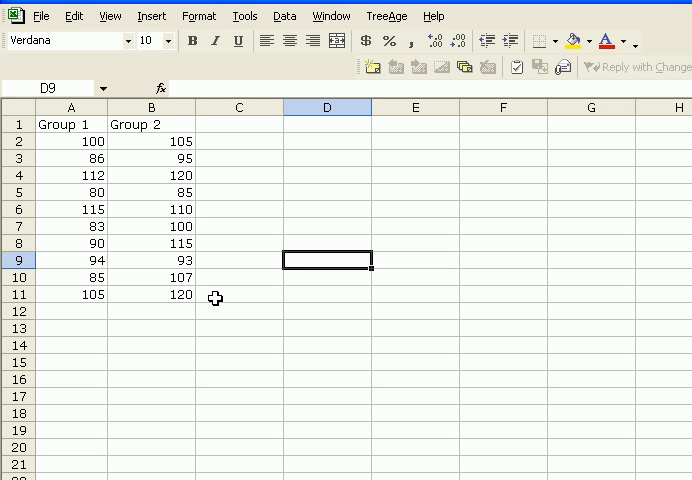
mouse_move(198, 292)
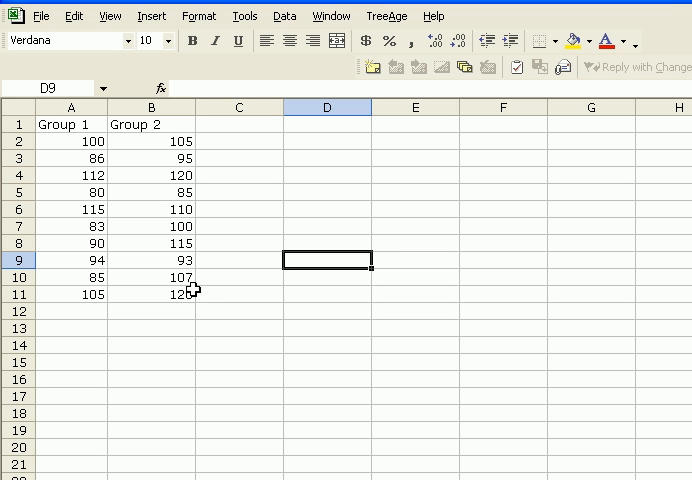
mouse_move(136, 260)
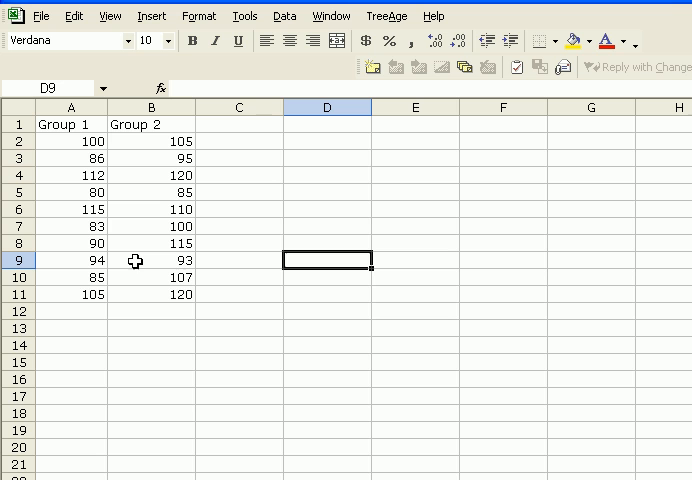
mouse_move(178, 190)
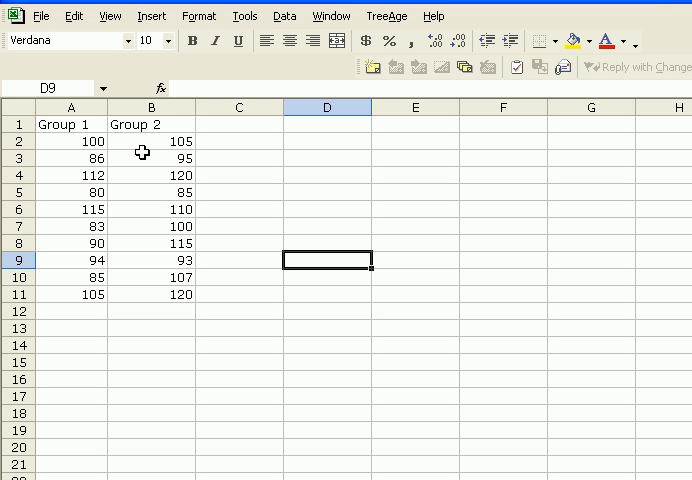
mouse_move(82, 140)
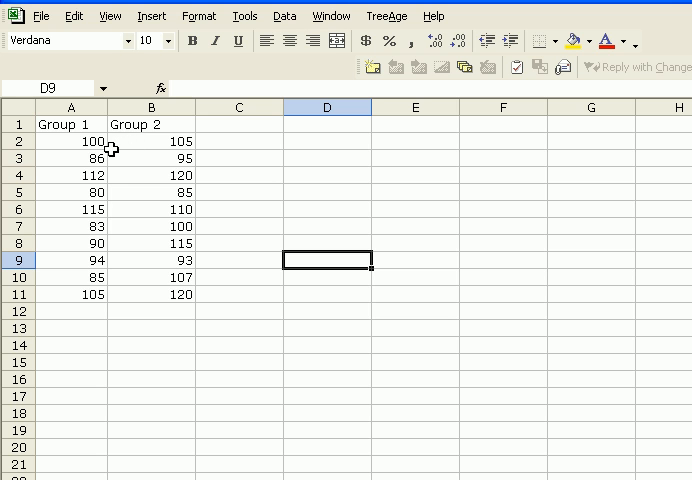
mouse_move(104, 150)
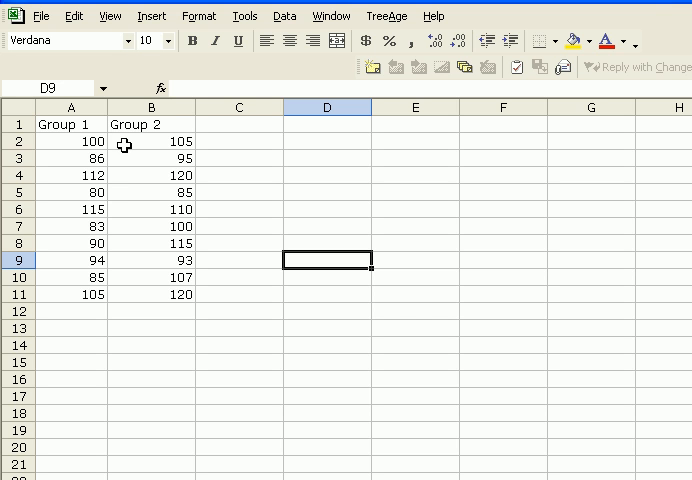
mouse_move(132, 140)
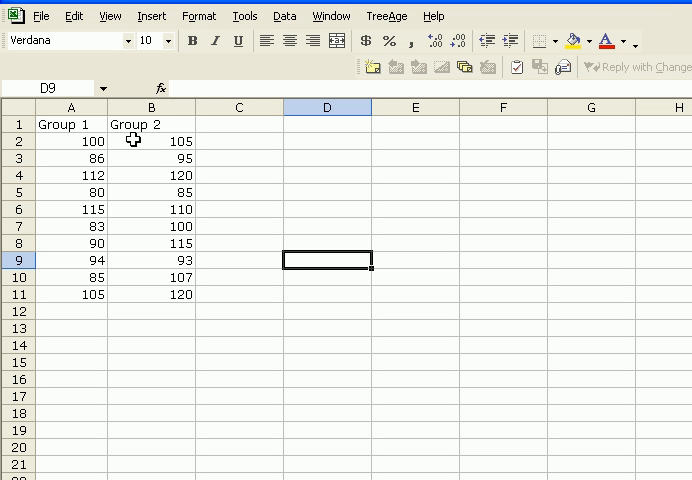
mouse_move(272, 160)
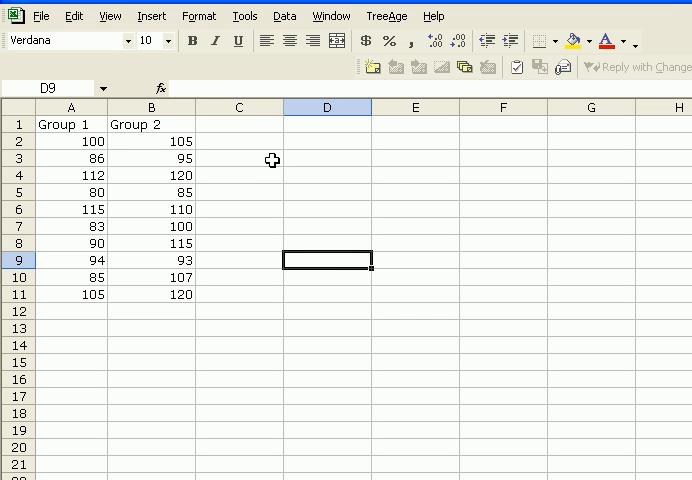
left_click(238, 140)
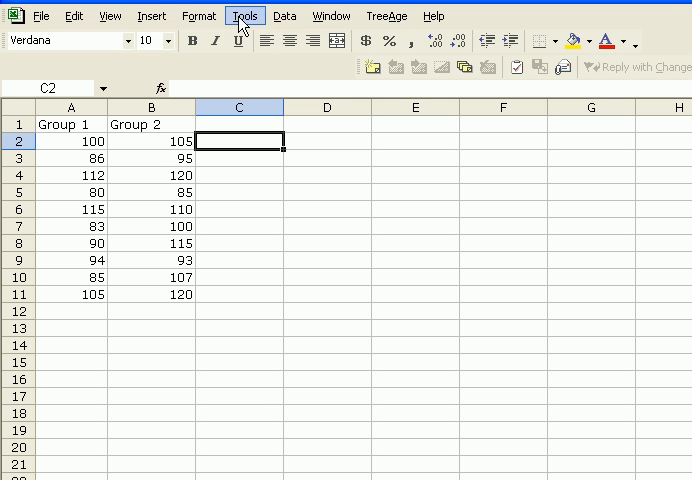
left_click(244, 16)
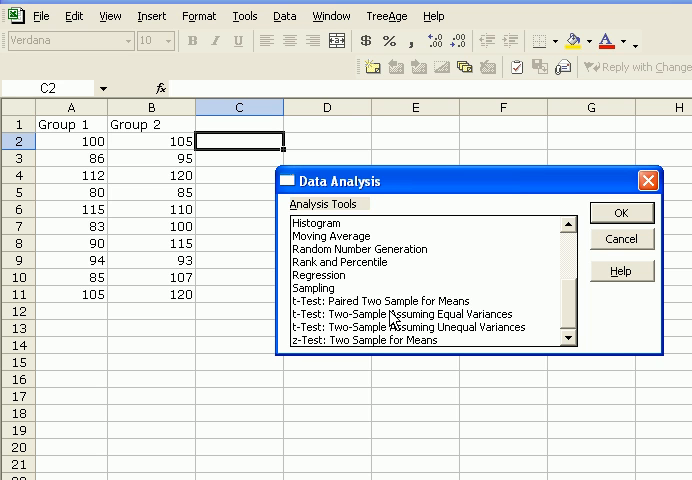
mouse_move(390, 334)
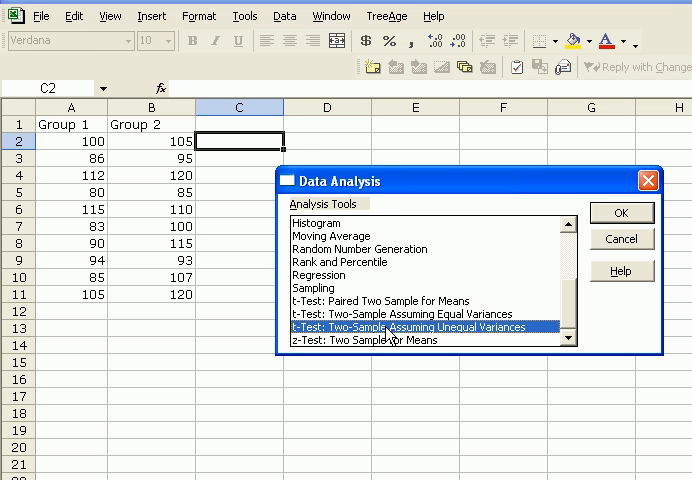
mouse_move(516, 296)
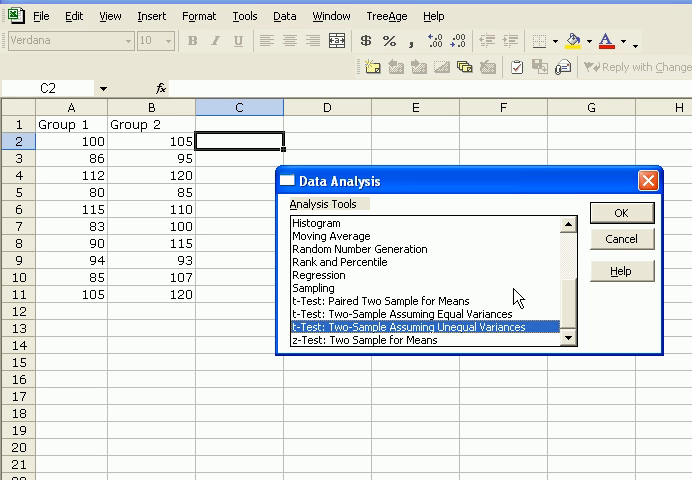
left_click(620, 212)
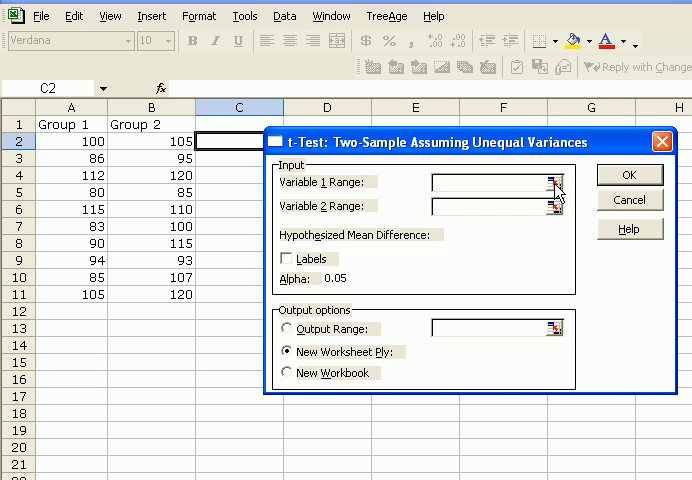
Use the Group 1 cells as Variable 1 and Group 2 cells B1:B11 as Variable 2
left_click(556, 182)
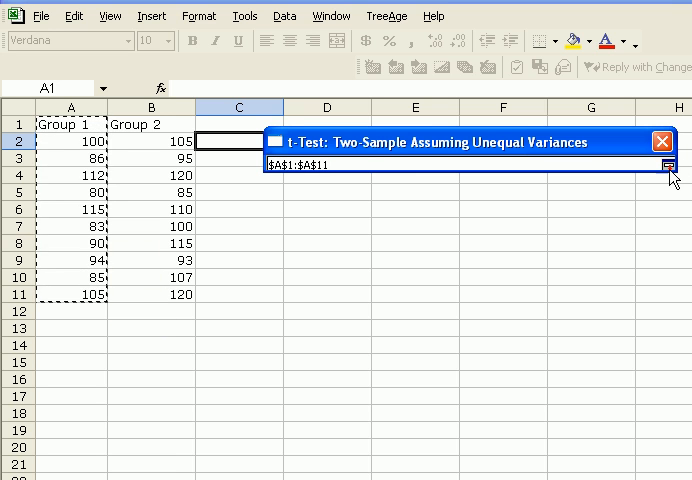
left_click(664, 164)
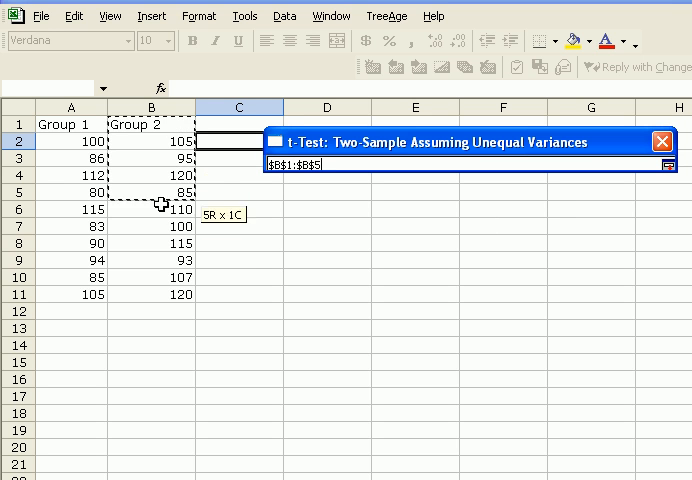
left_click_drag(170, 200, 170, 292)
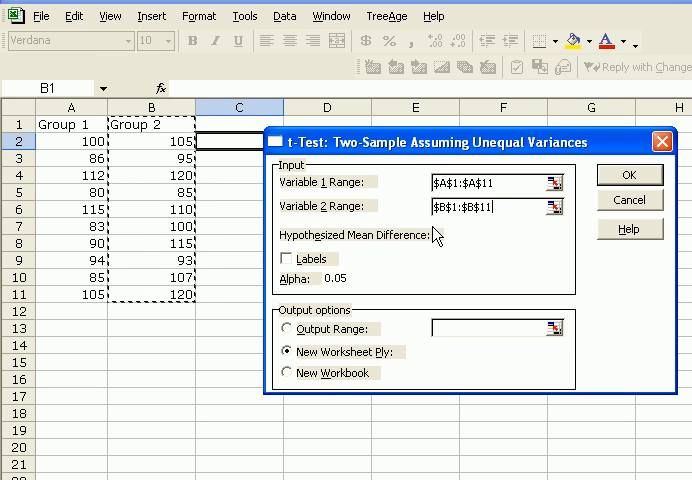
mouse_move(464, 246)
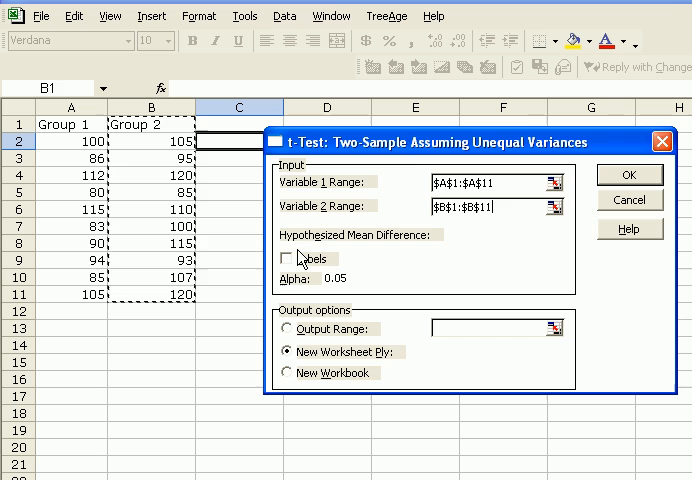
mouse_move(460, 240)
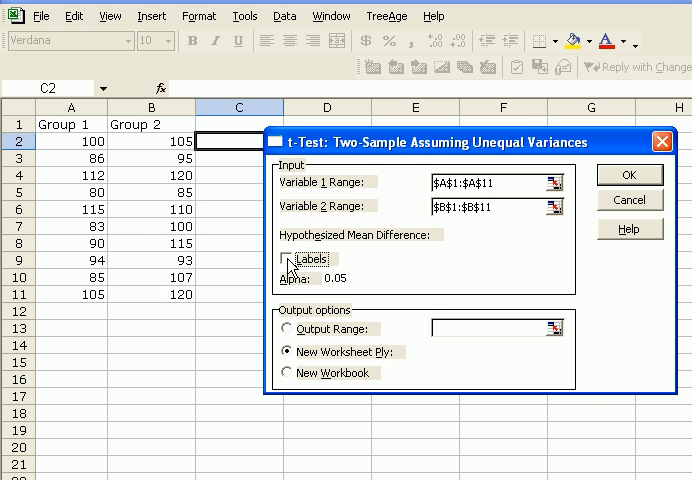
Enable Labels, set the output range to C2 and run the test to produce the results table
left_click(292, 260)
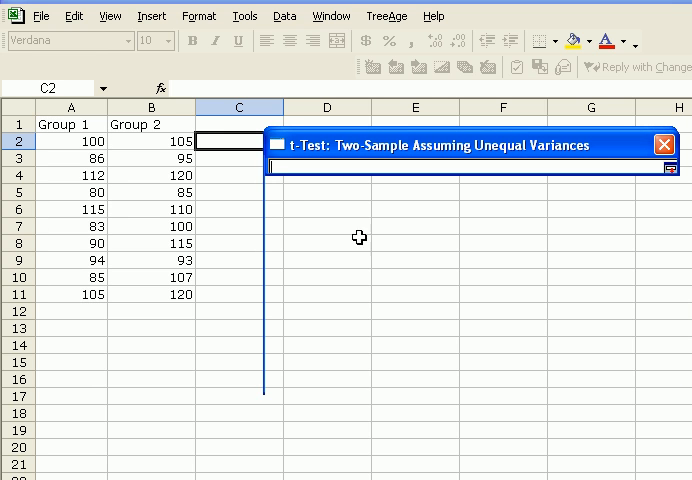
left_click(238, 136)
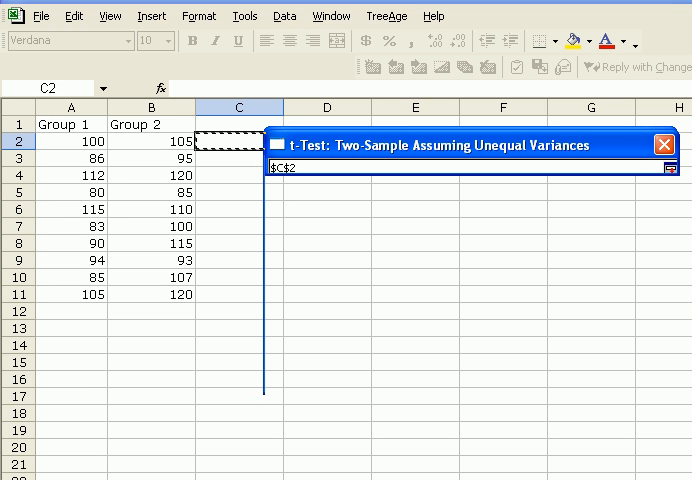
left_click(660, 168)
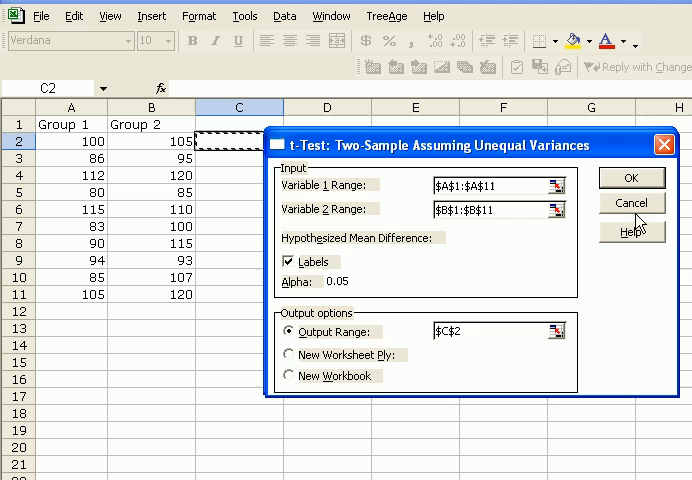
left_click(632, 178)
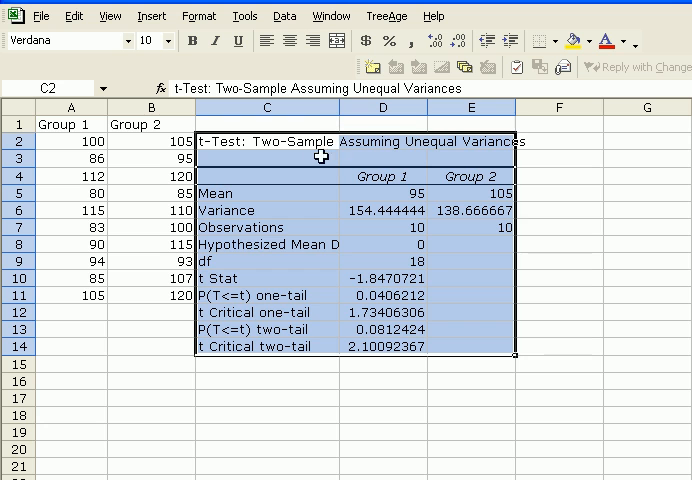
mouse_move(428, 156)
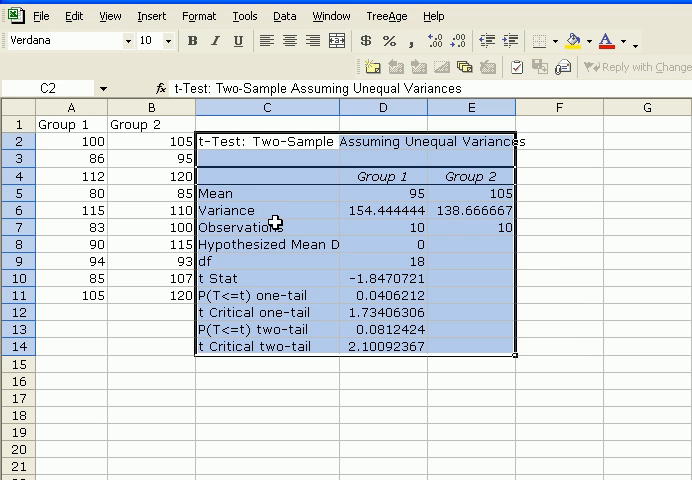
mouse_move(280, 220)
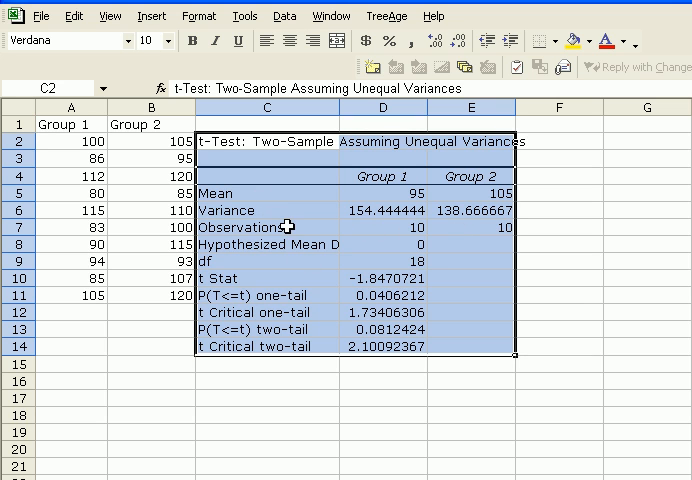
mouse_move(400, 246)
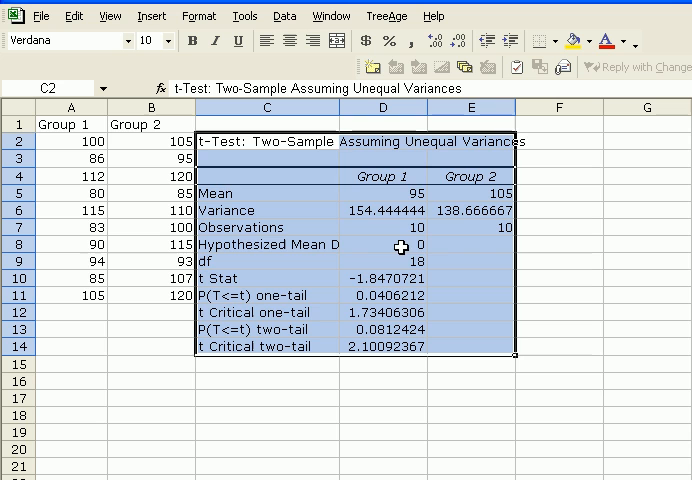
mouse_move(404, 256)
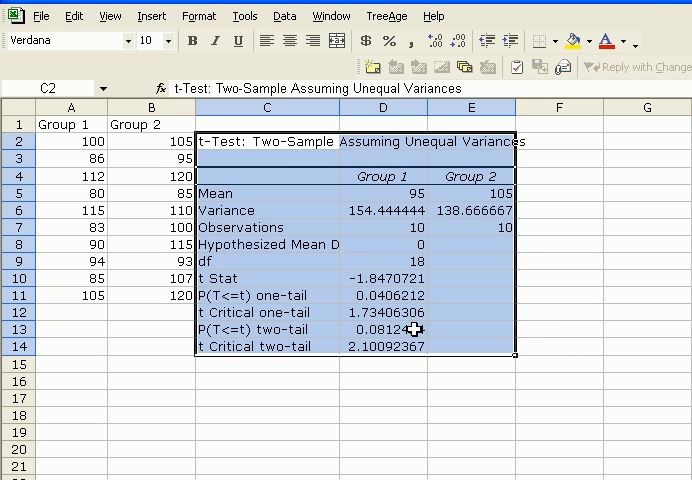
mouse_move(400, 344)
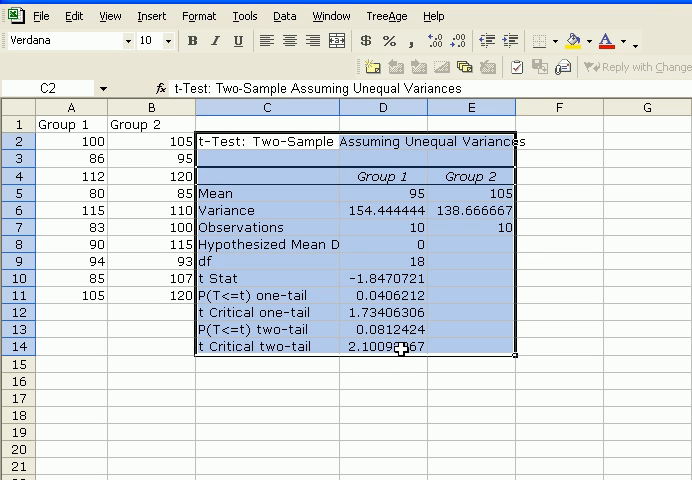
mouse_move(268, 364)
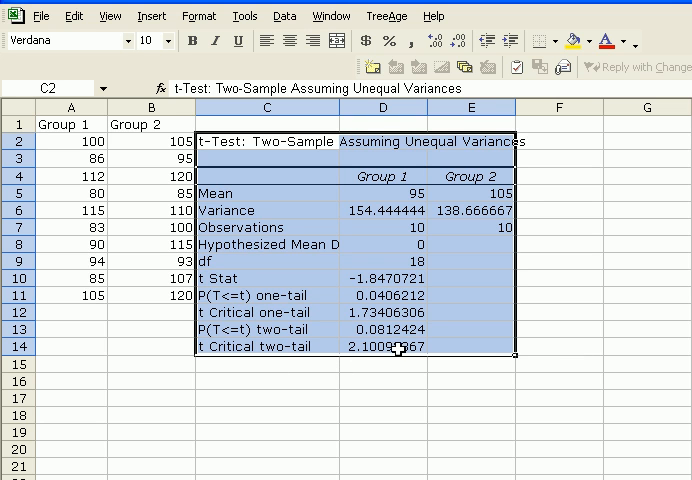
mouse_move(400, 328)
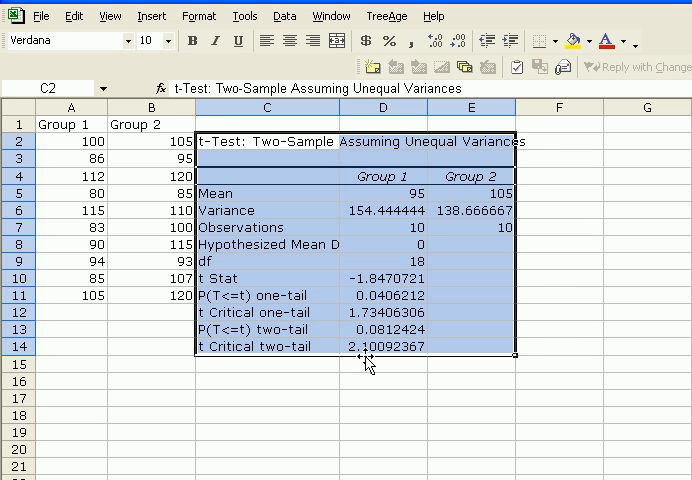
mouse_move(456, 360)
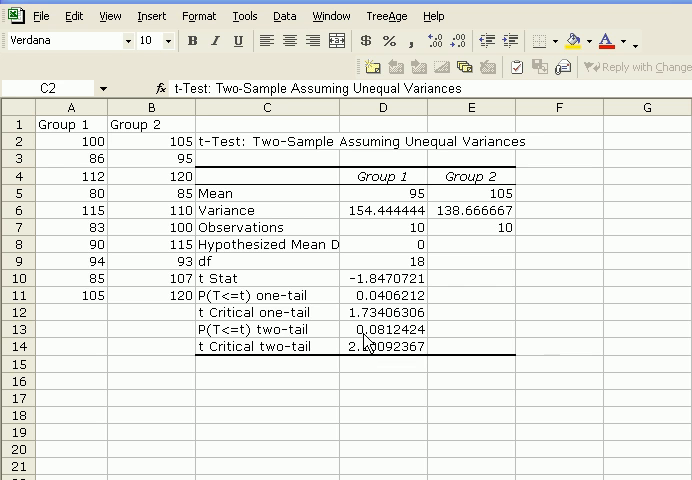
mouse_move(392, 348)
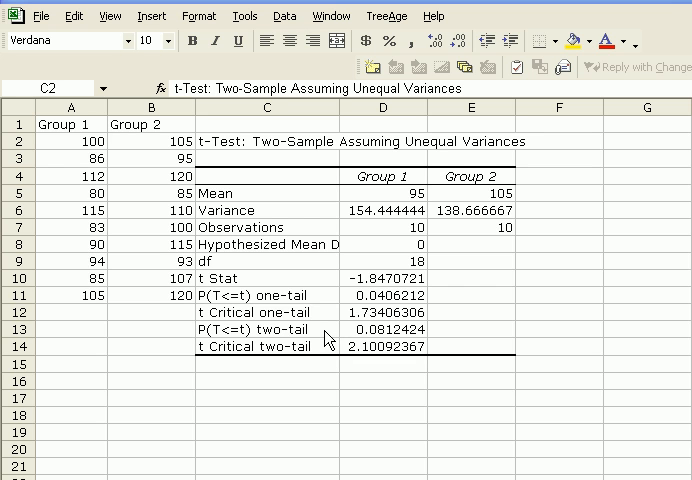
mouse_move(132, 244)
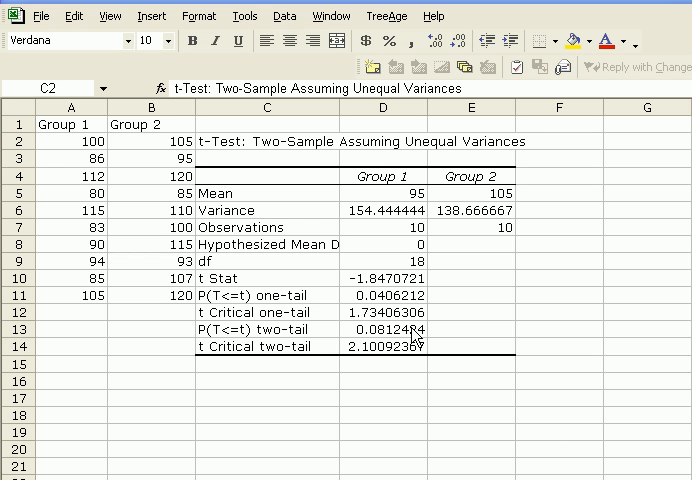
mouse_move(408, 336)
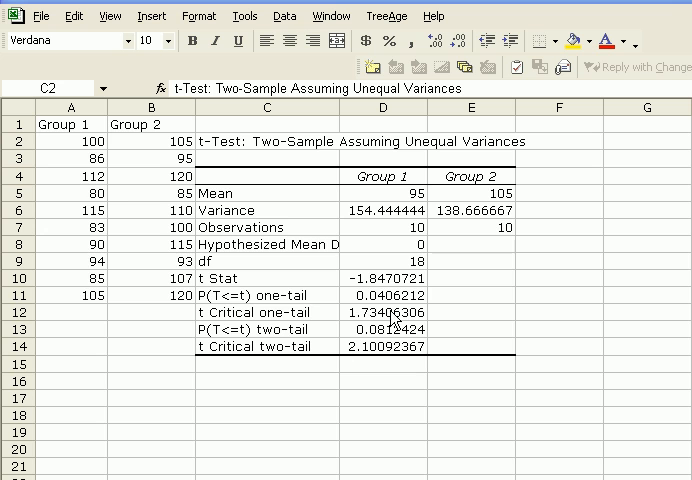
mouse_move(384, 304)
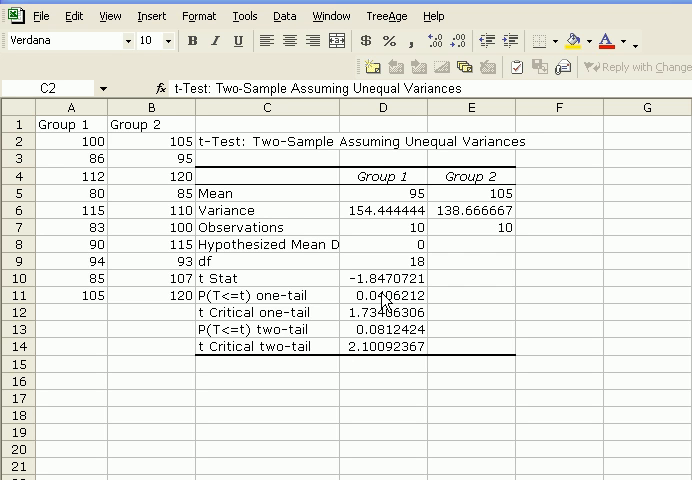
mouse_move(400, 308)
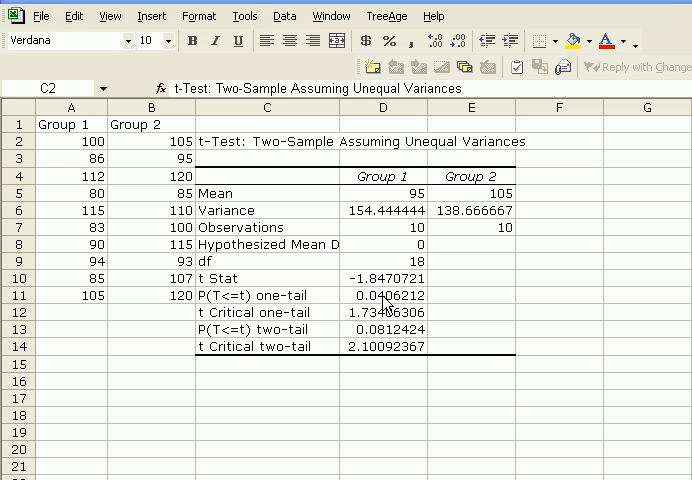
mouse_move(384, 312)
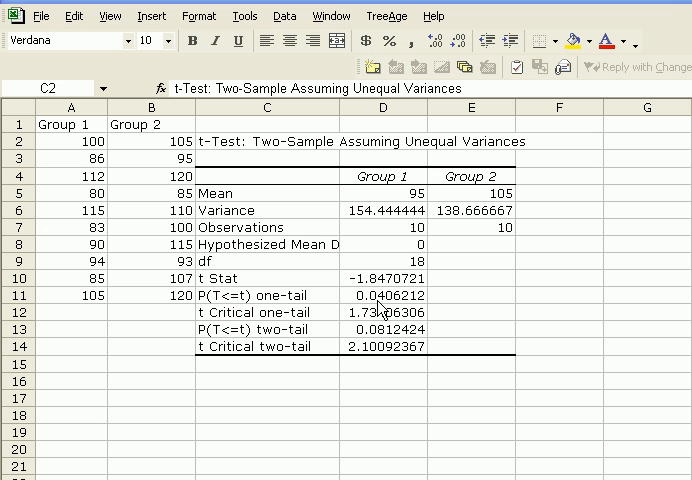
mouse_move(384, 308)
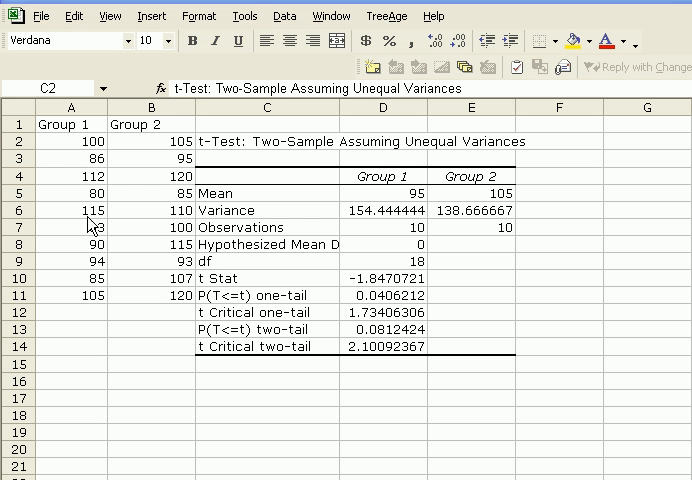
mouse_move(396, 288)
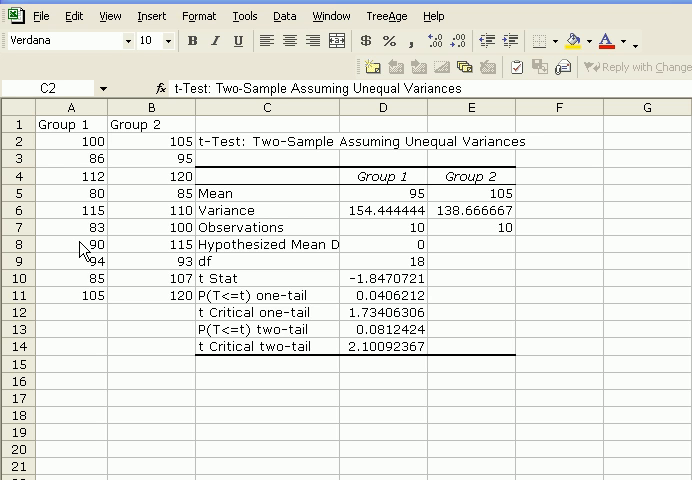
mouse_move(88, 244)
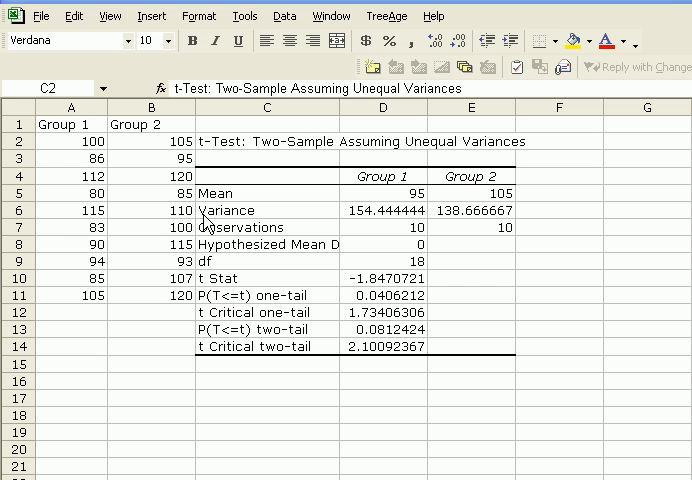
mouse_move(242, 240)
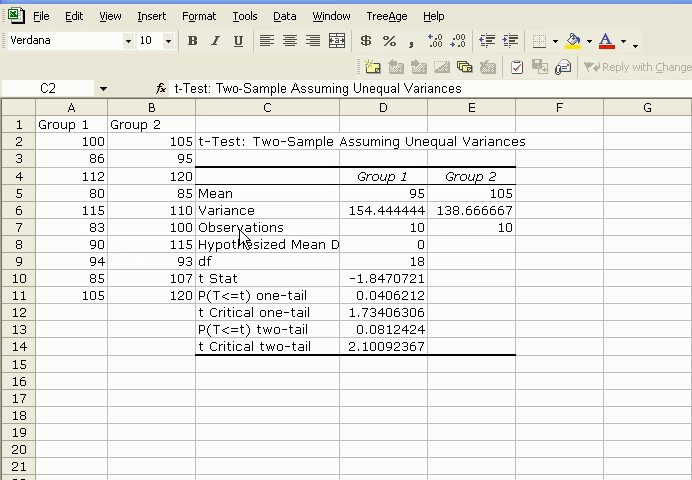
mouse_move(304, 328)
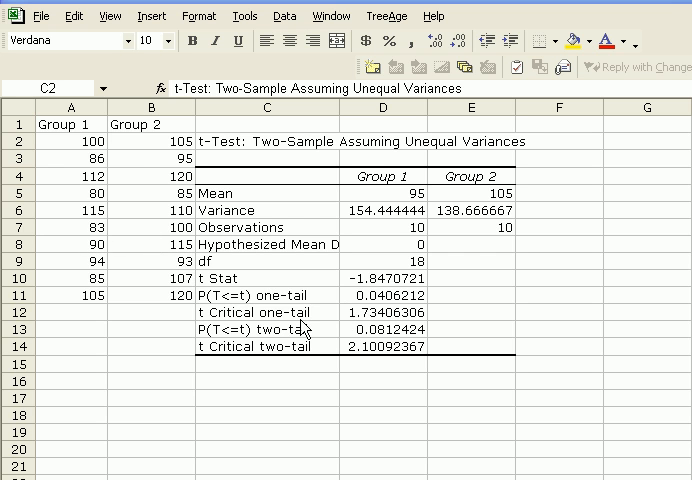
mouse_move(210, 384)
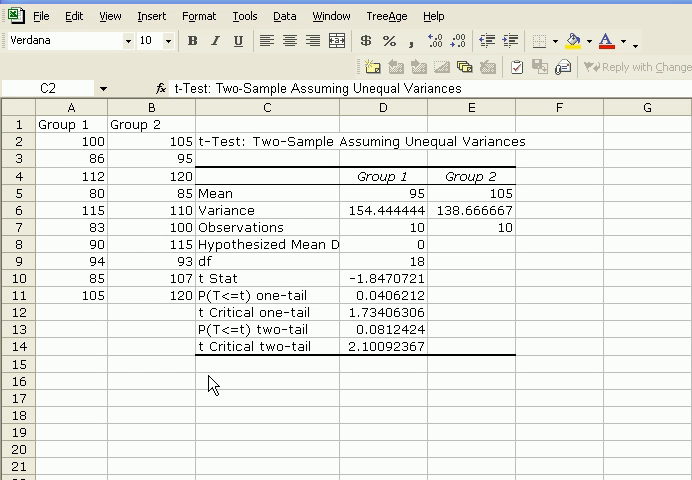
mouse_move(292, 388)
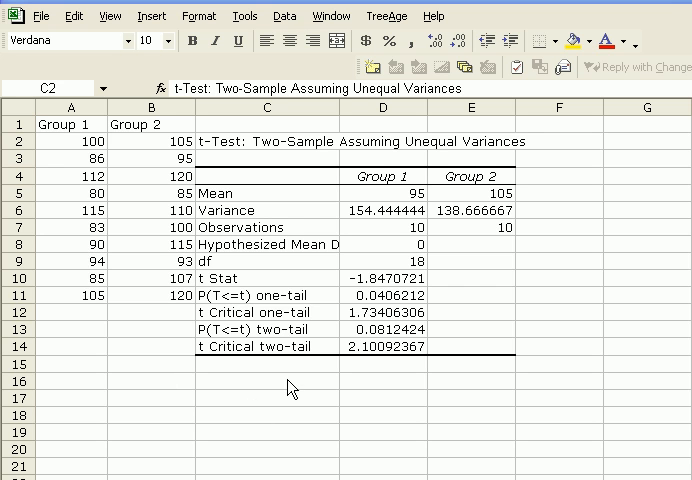
mouse_move(420, 178)
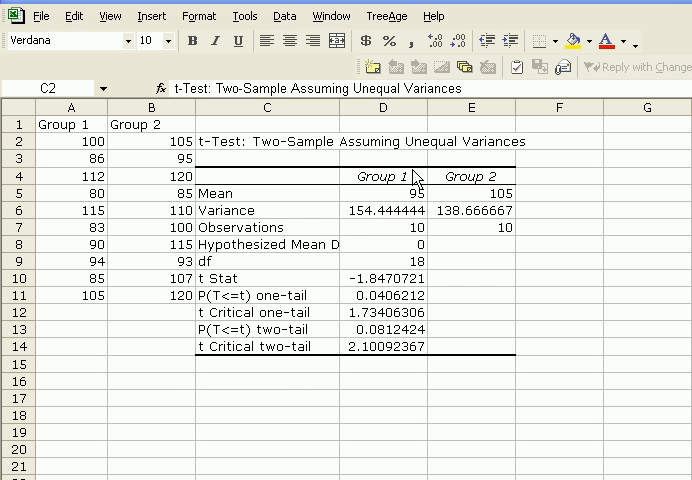